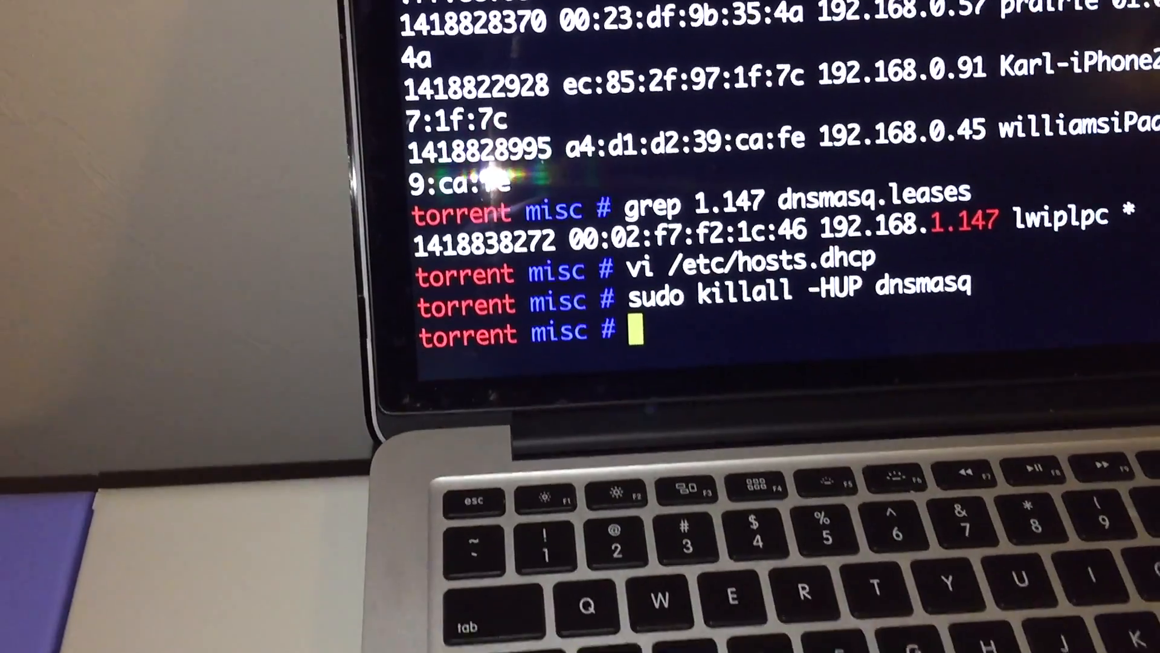
# Log out of the remote server and ping 192.168.0.26 until replies come back
pyautogui.write('pi')
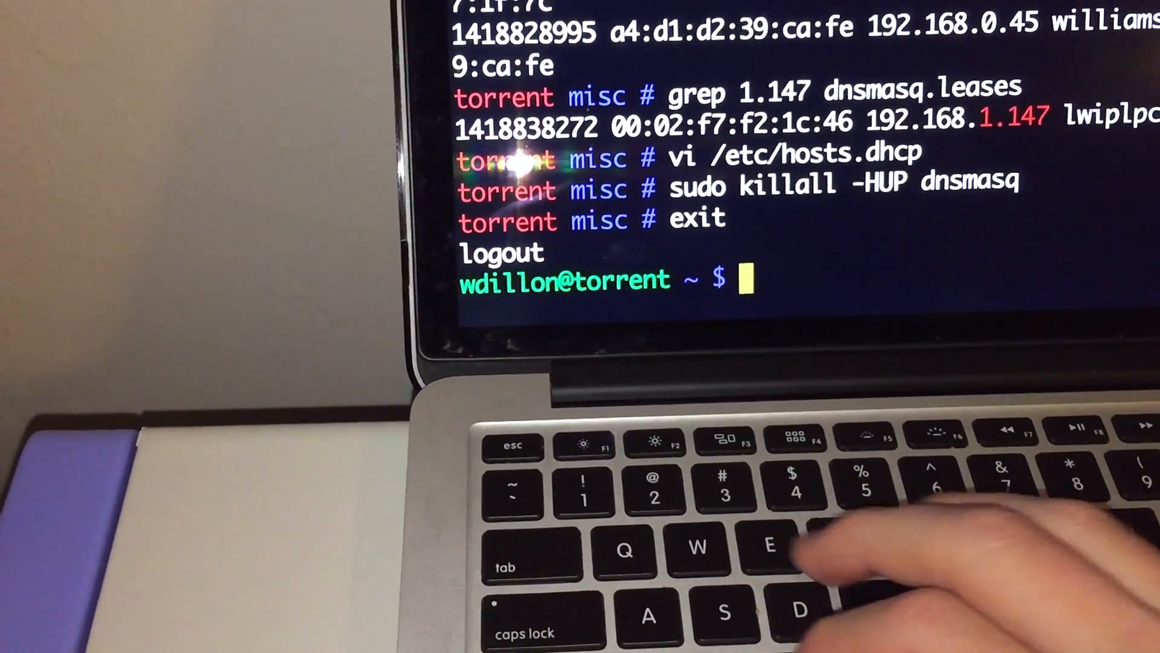
pyautogui.write('exit')
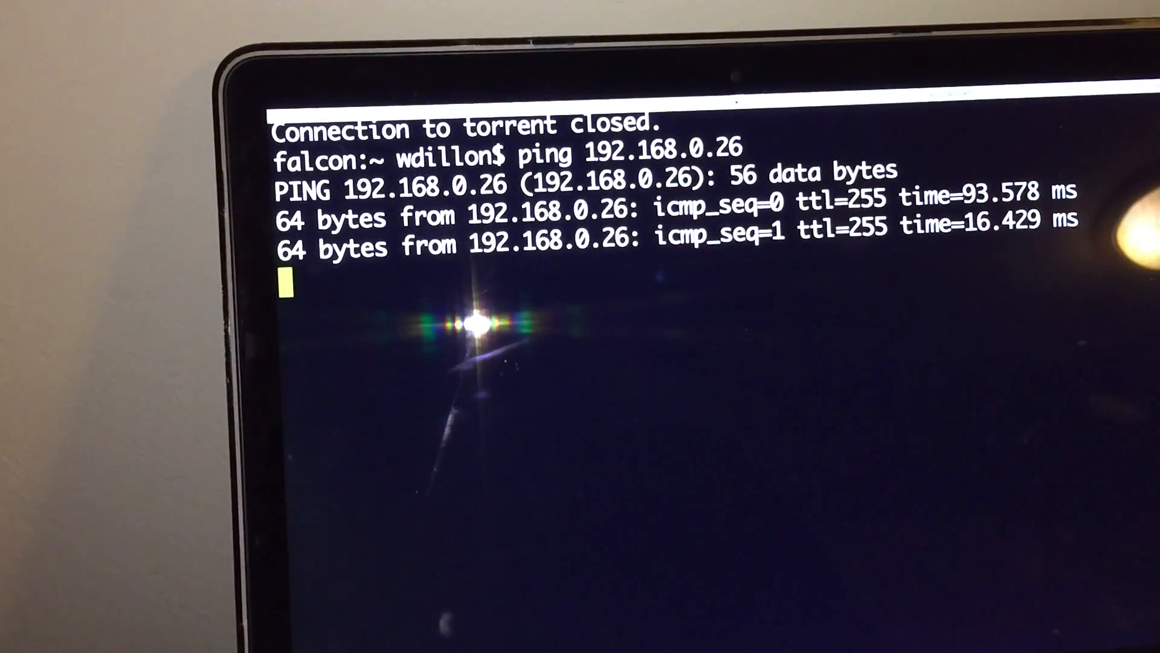
pyautogui.press('ctrl+c')
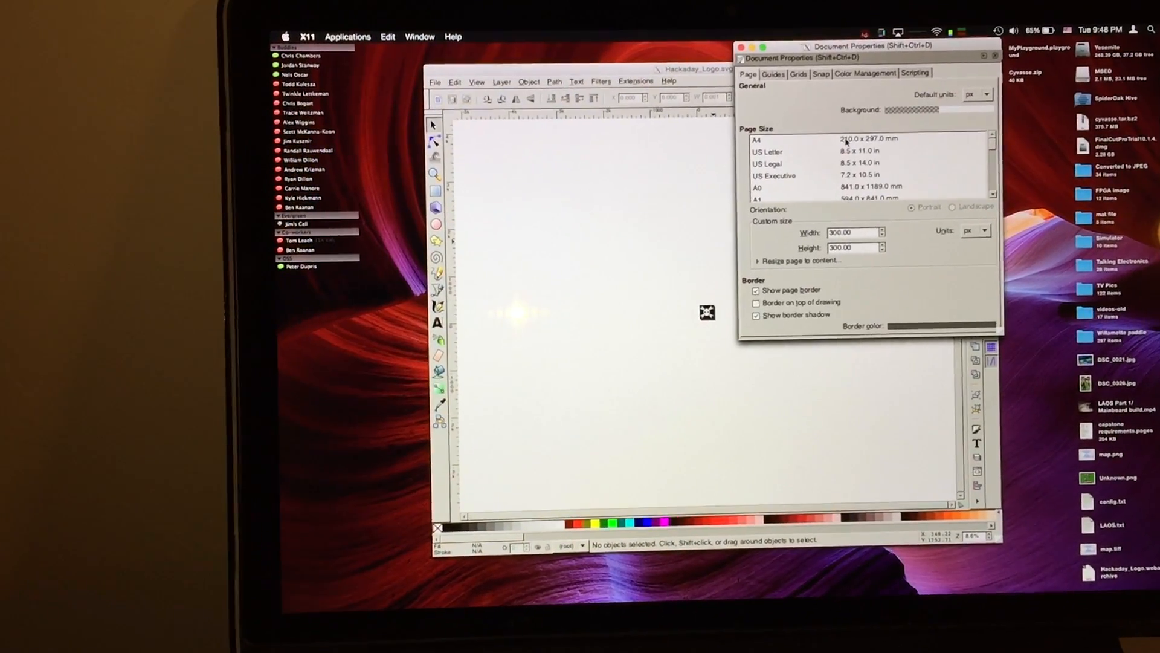
# Set the page size to A4 in millimetres and select the Hackaday logo group
pyautogui.click(953, 251)
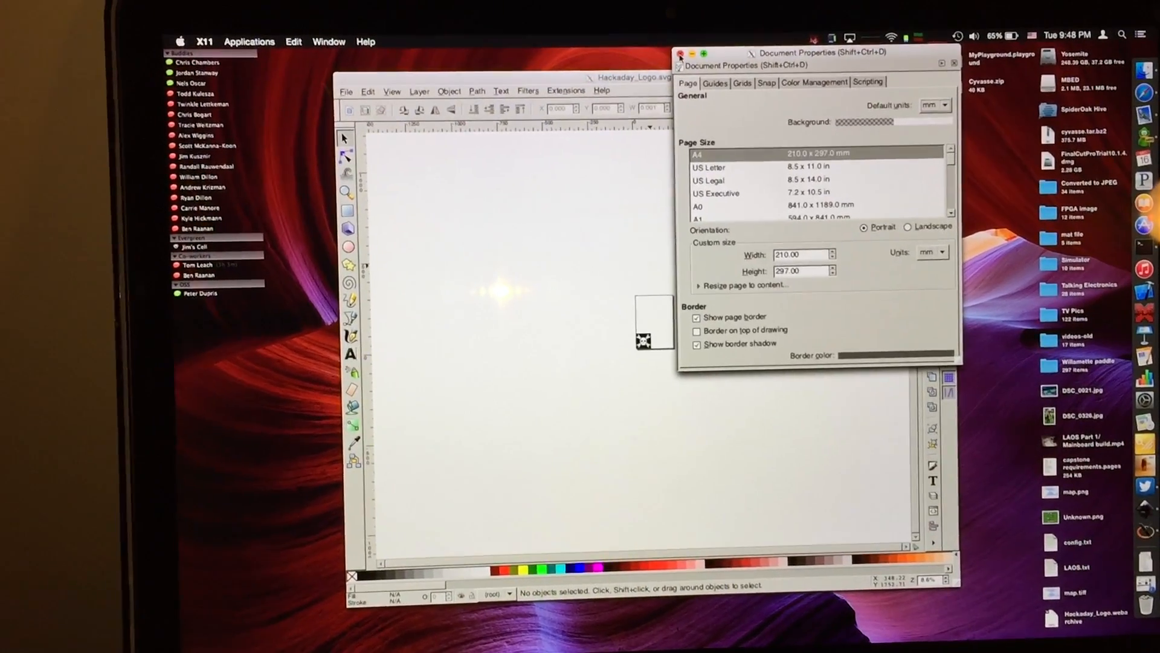
pyautogui.click(680, 53)
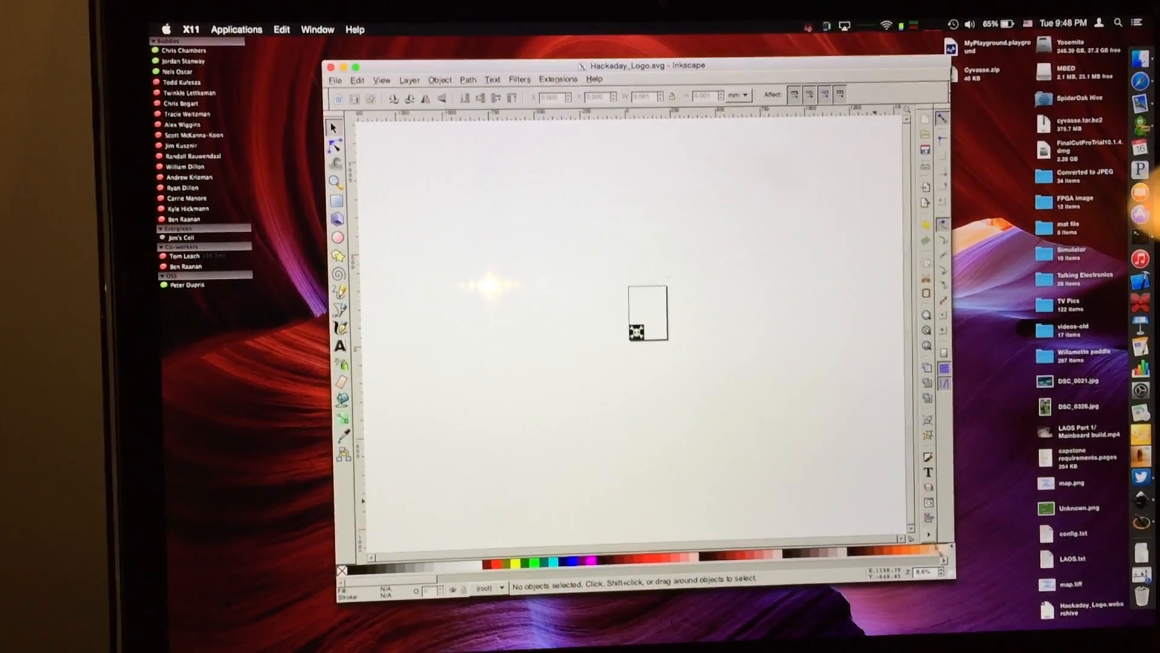
pyautogui.click(640, 331)
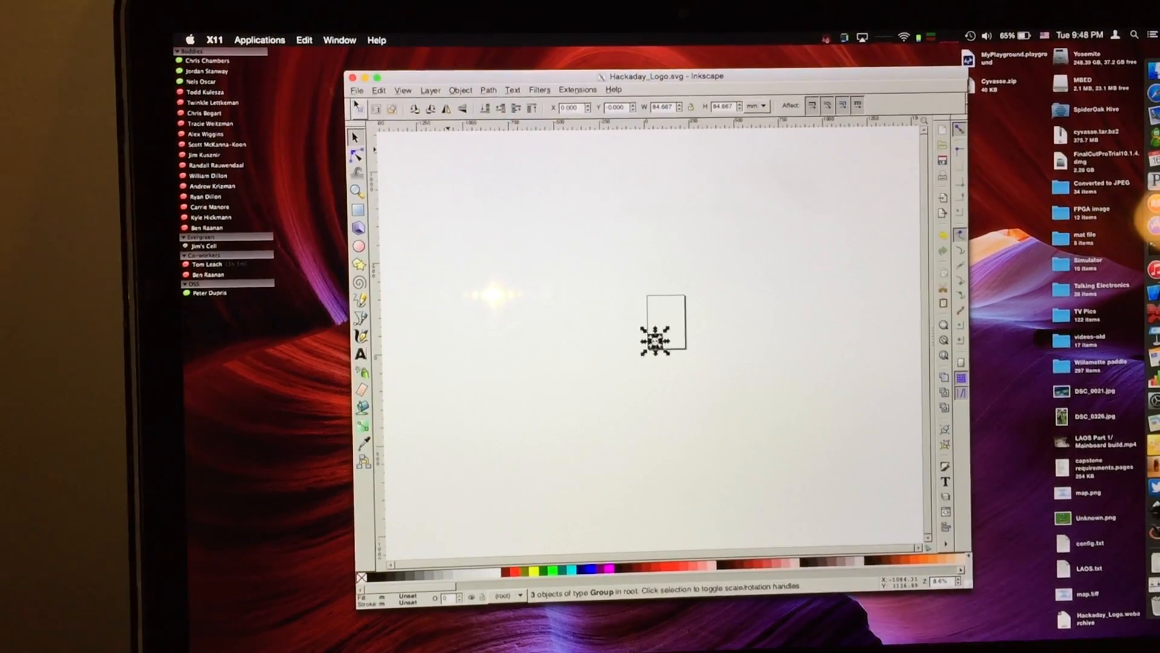
# Reopen Document Properties from the File menu to review the page settings
pyautogui.click(357, 89)
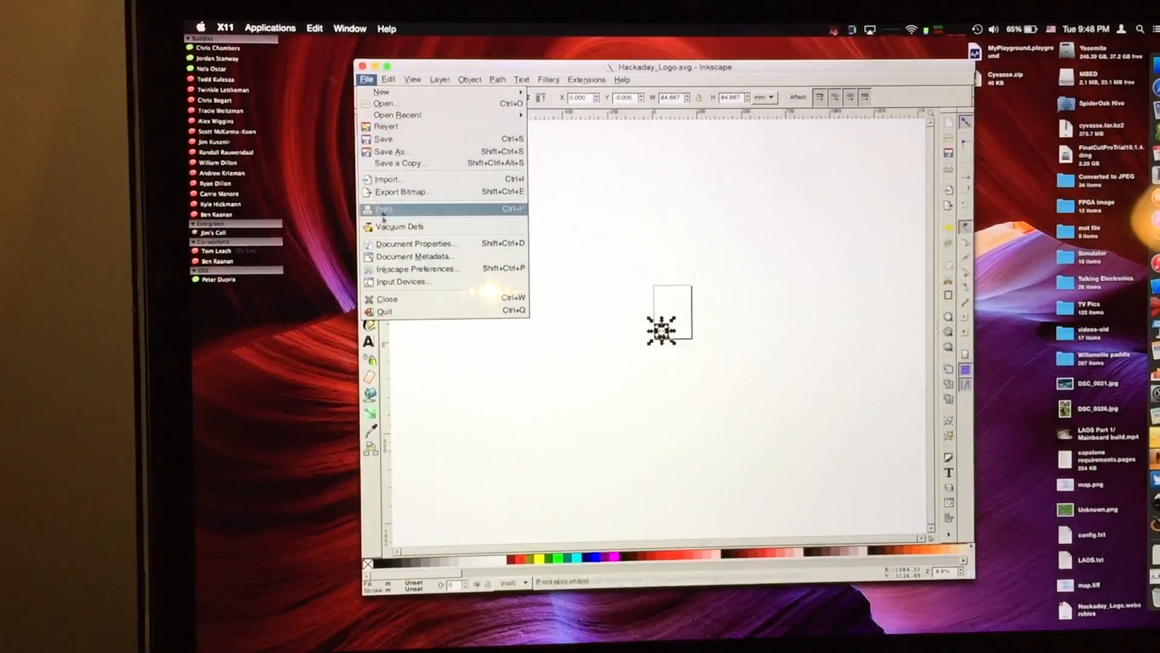
pyautogui.click(416, 243)
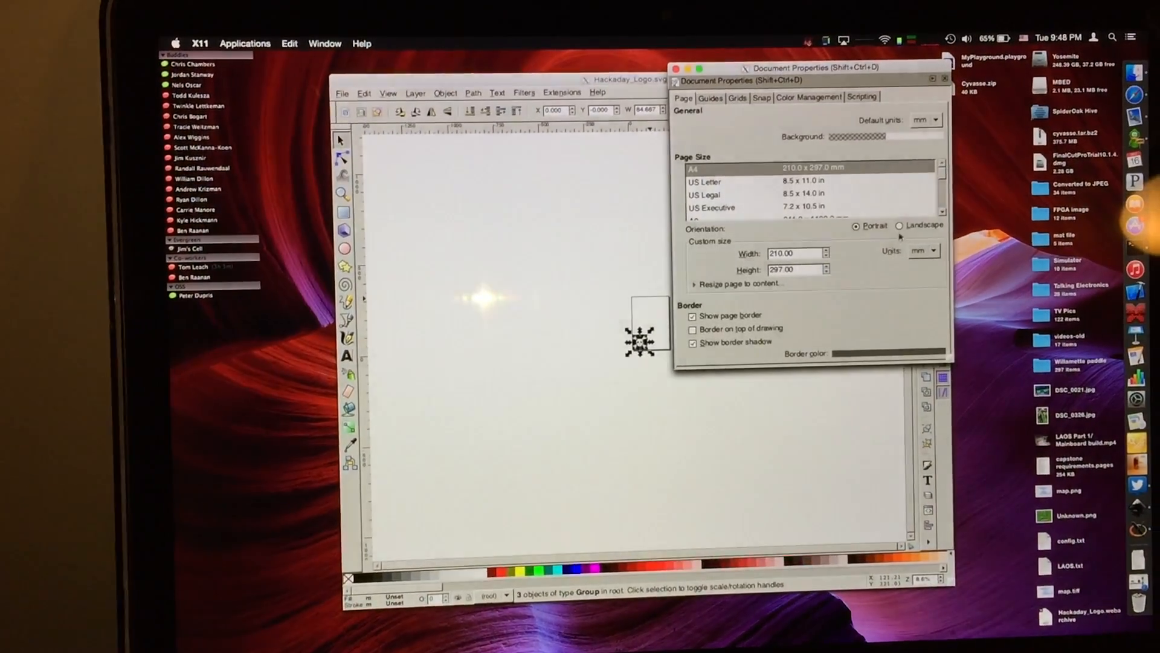
pyautogui.click(898, 225)
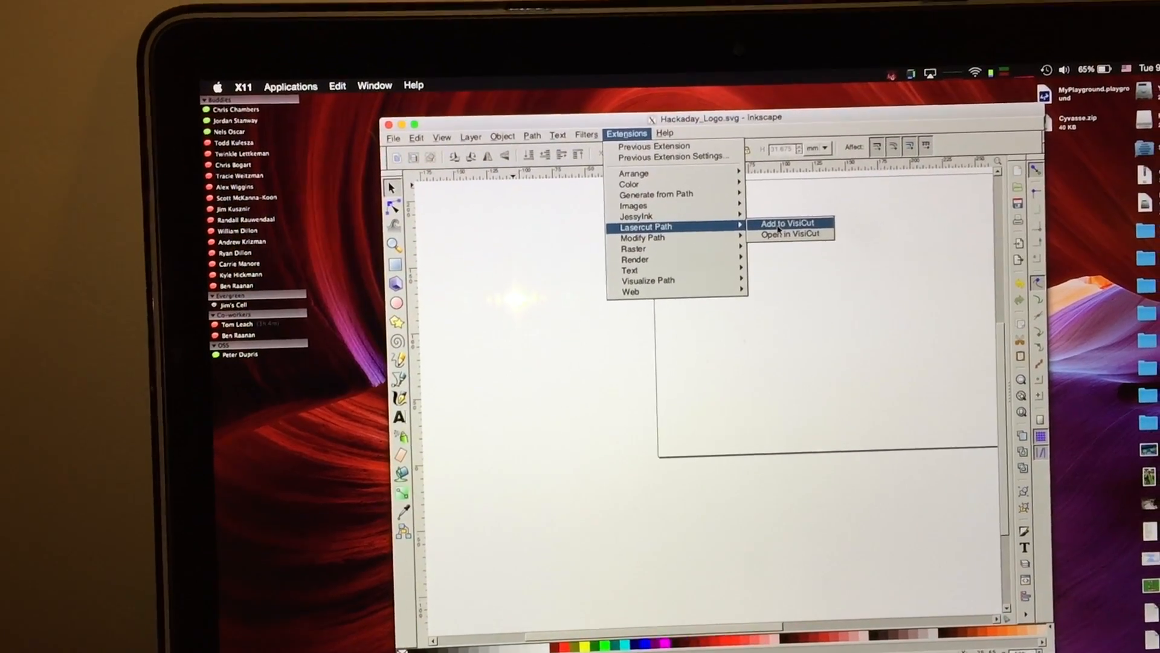
# Send the drawing to VisiCut via Extensions > Lasercut Path > Open in VisiCut
pyautogui.click(792, 234)
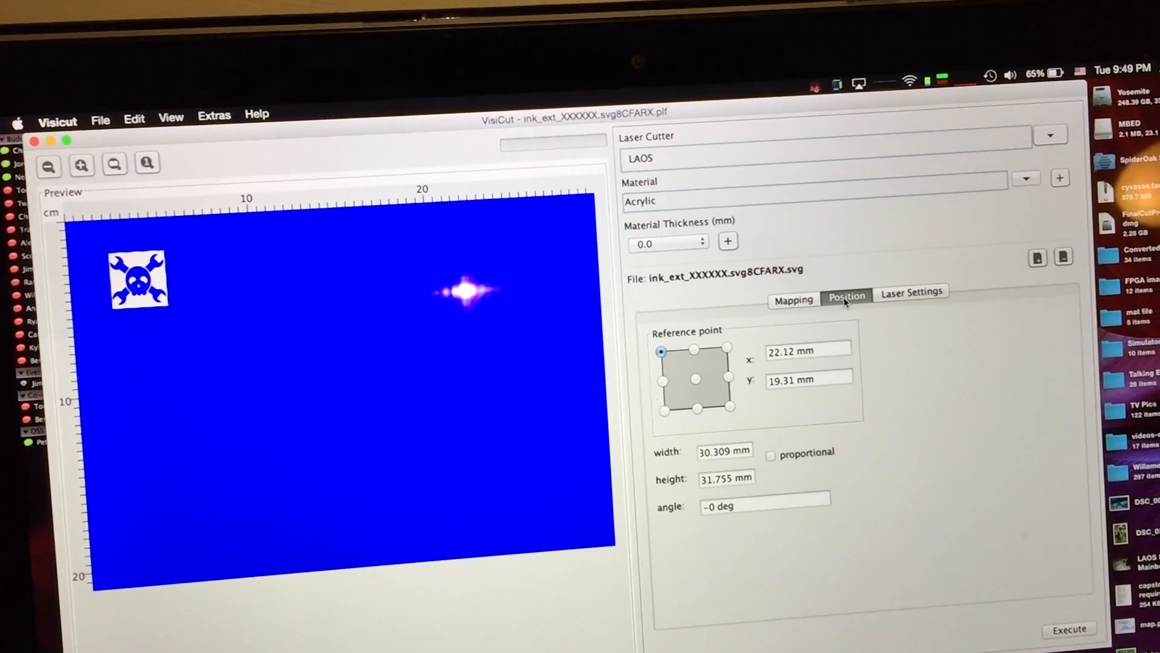
# Check the Laser Settings engrave power and speed, then show the logo's Position values
pyautogui.click(911, 292)
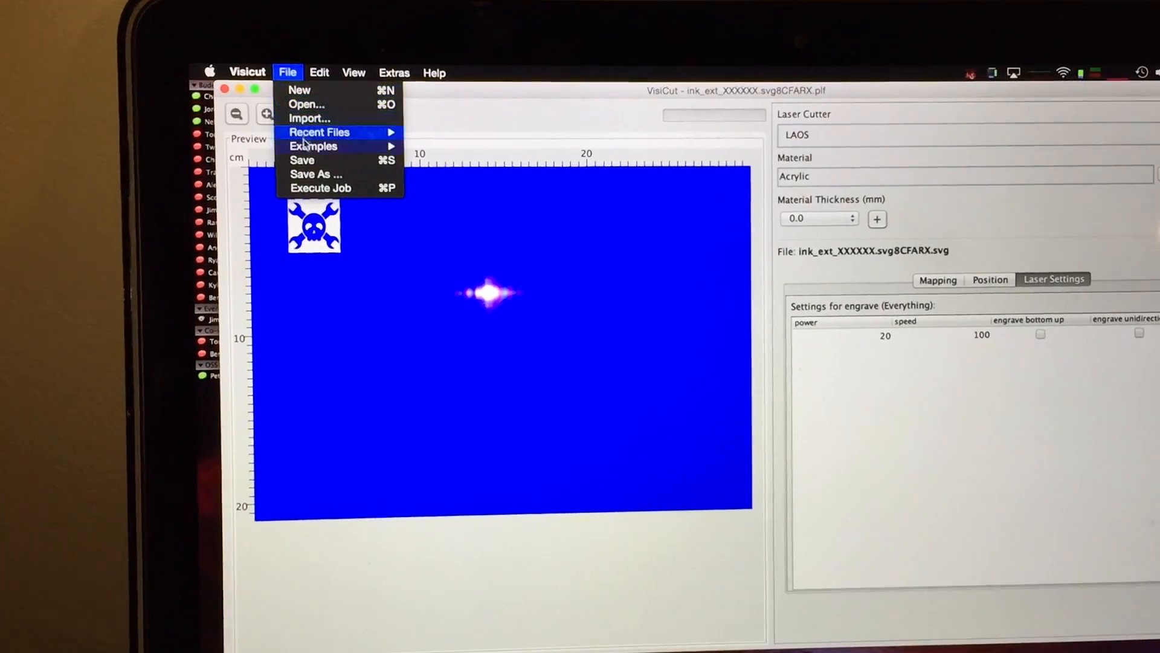
pyautogui.click(318, 146)
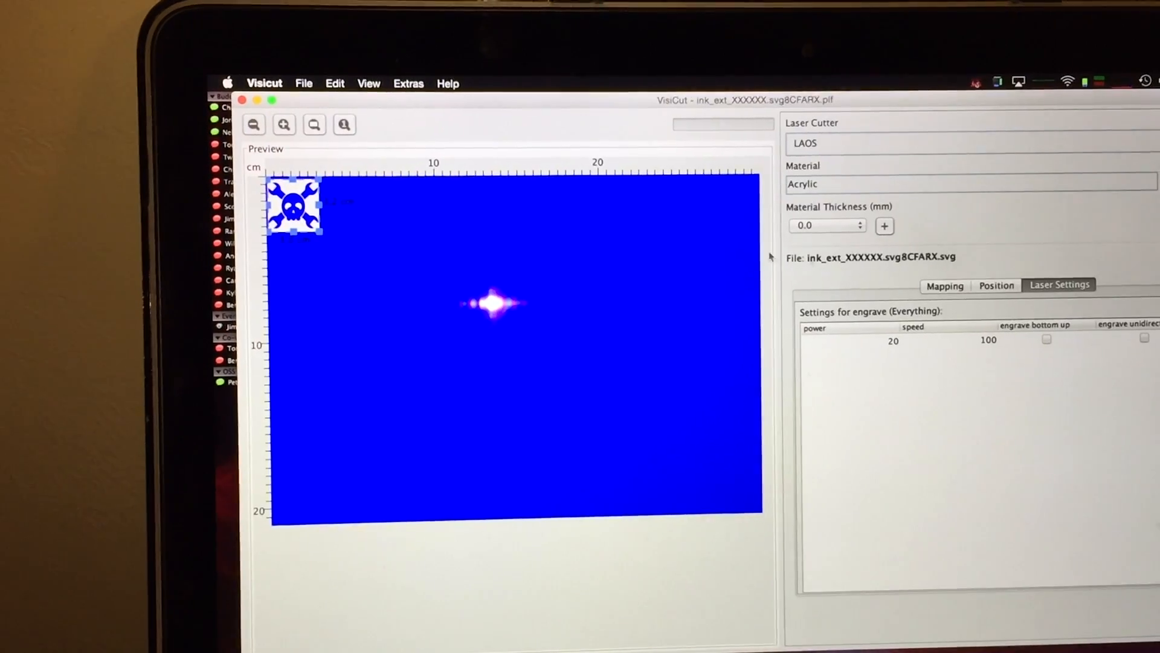
pyautogui.click(996, 285)
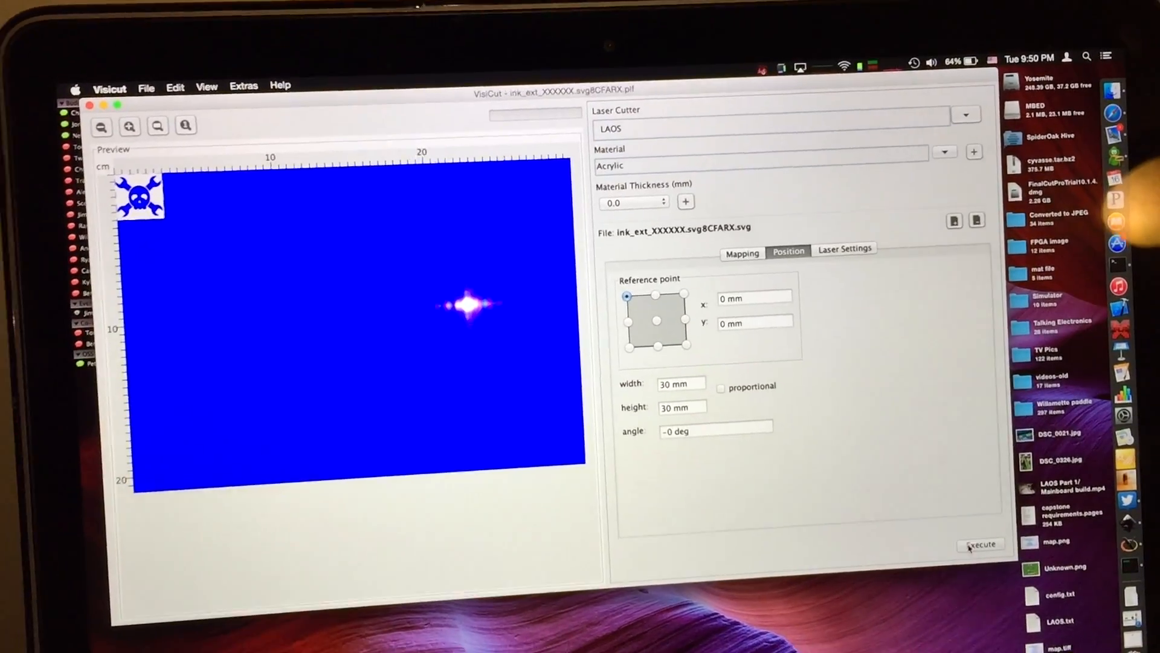
pyautogui.click(980, 545)
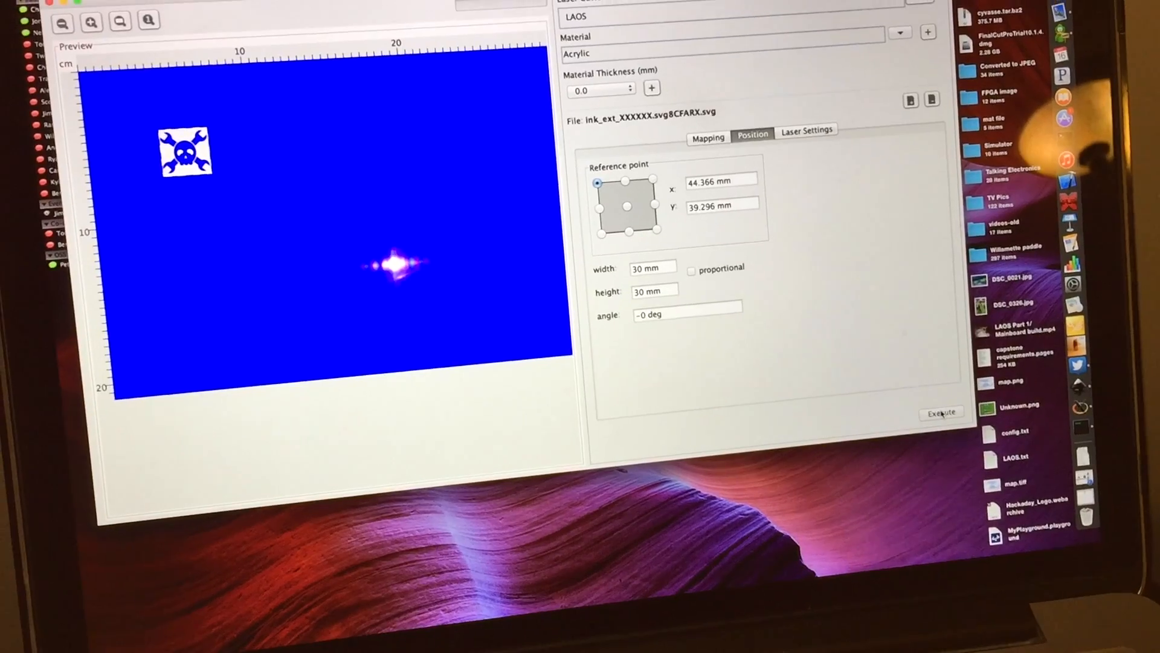
# Execute the job to send the logo engrave to the LAOS cutter
pyautogui.click(941, 412)
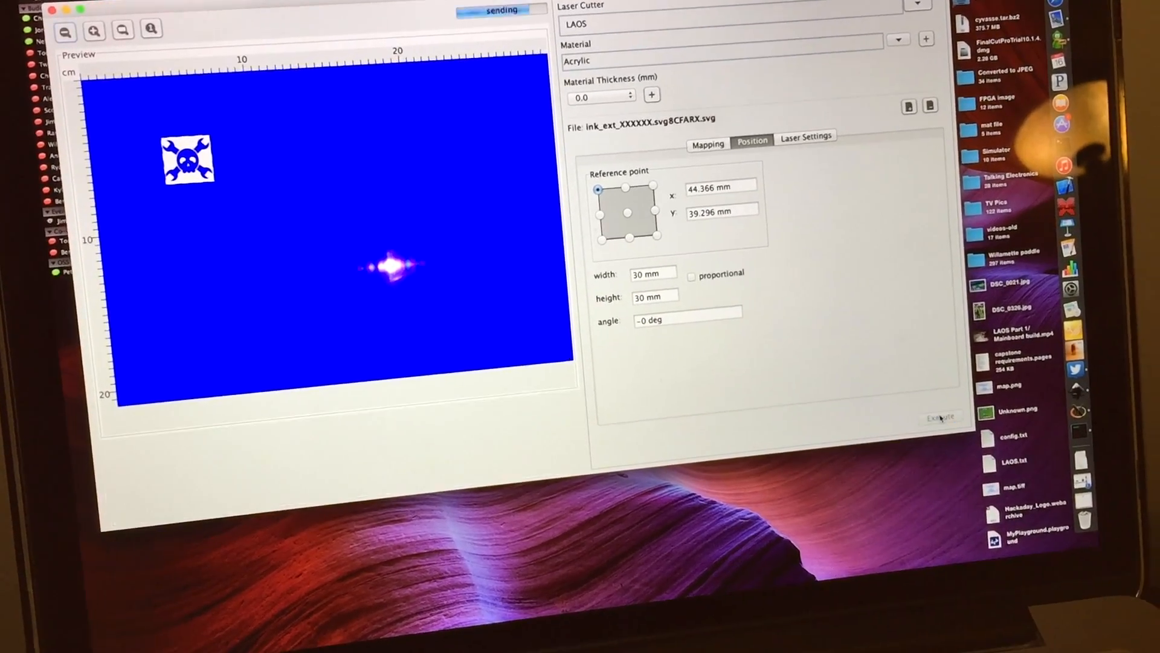